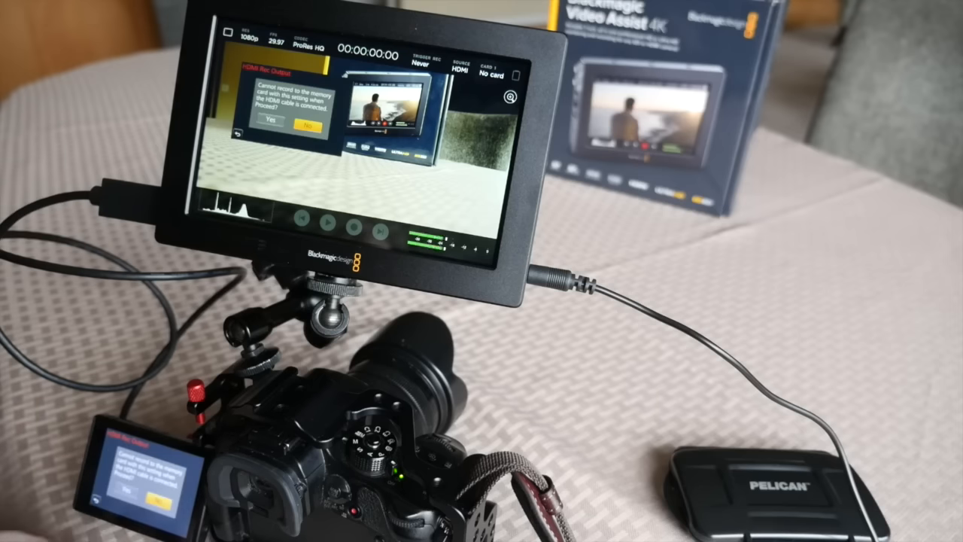
Step: Dismiss the HDMI Rec Output warning to return to the 1080p 29.97 live view
left_click(307, 128)
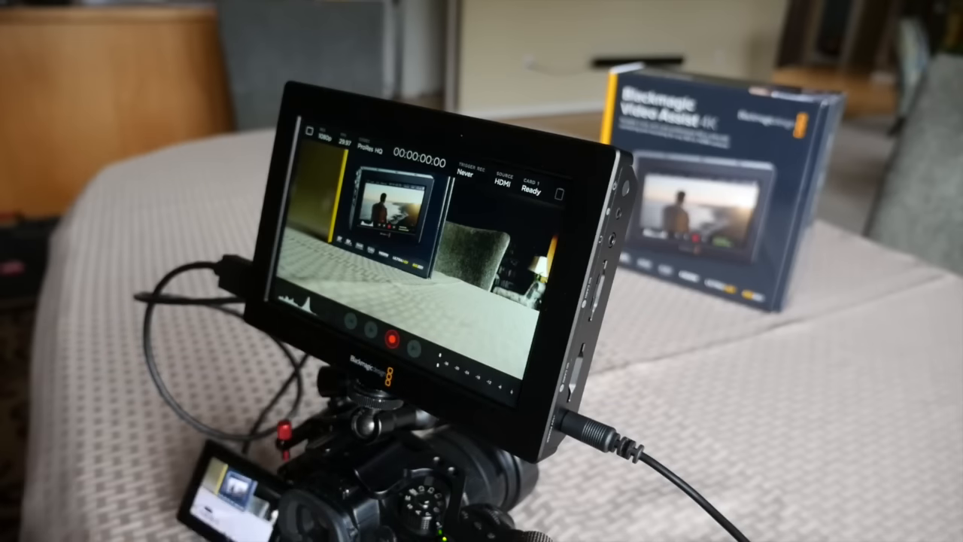
Step: Start recording the 1080p 29.97 HDMI feed to the card in ProRes HQ
left_click(412, 336)
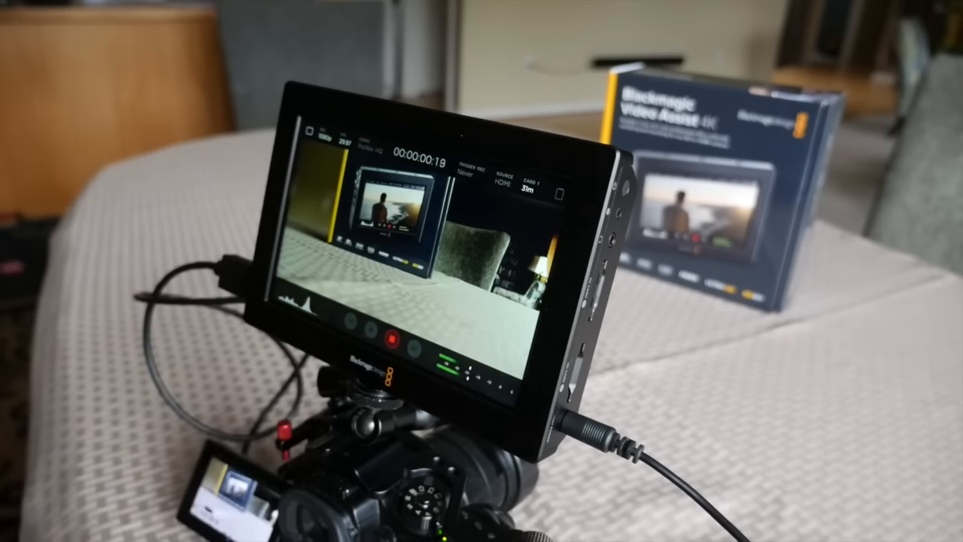
left_click(391, 347)
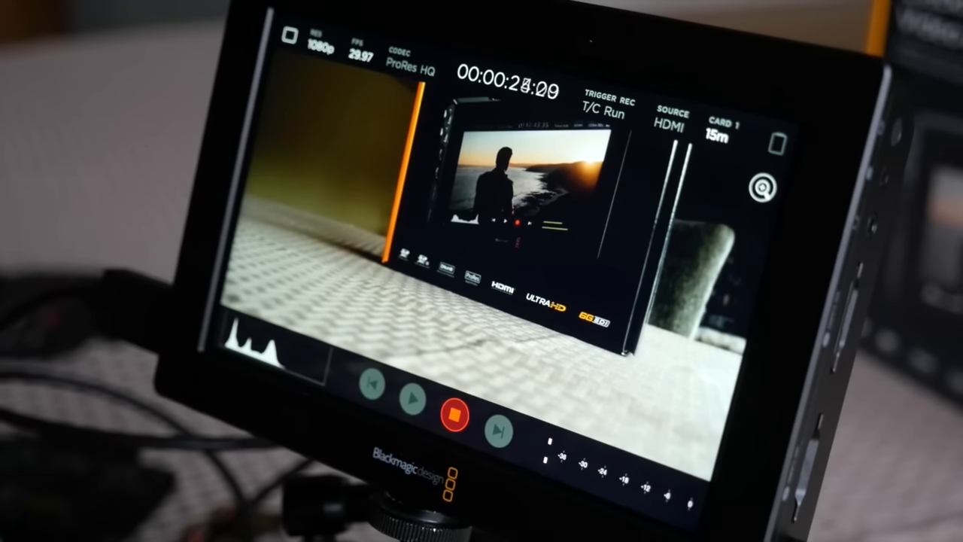
Step: Stop the ProRes HQ take, then record and stop a clip in plain ProRes
left_click(452, 414)
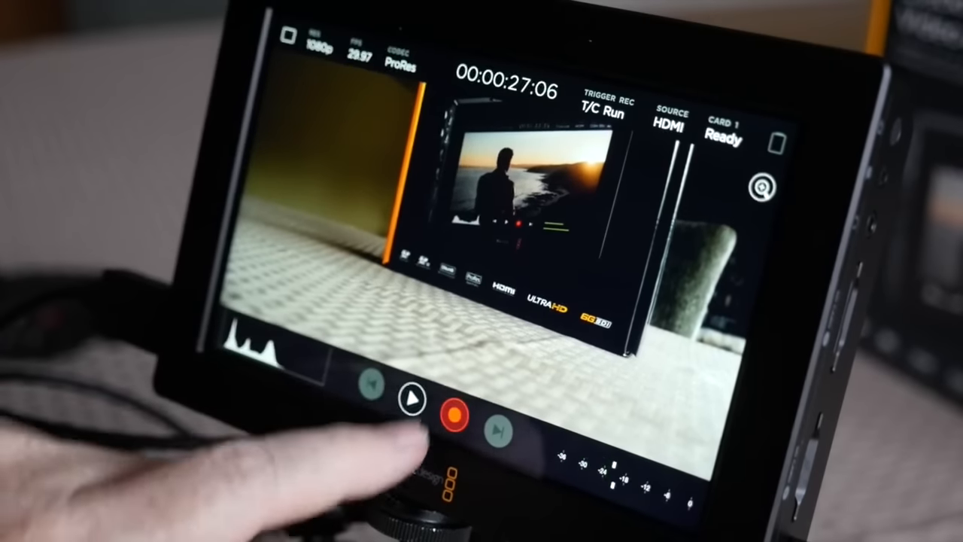
left_click(454, 415)
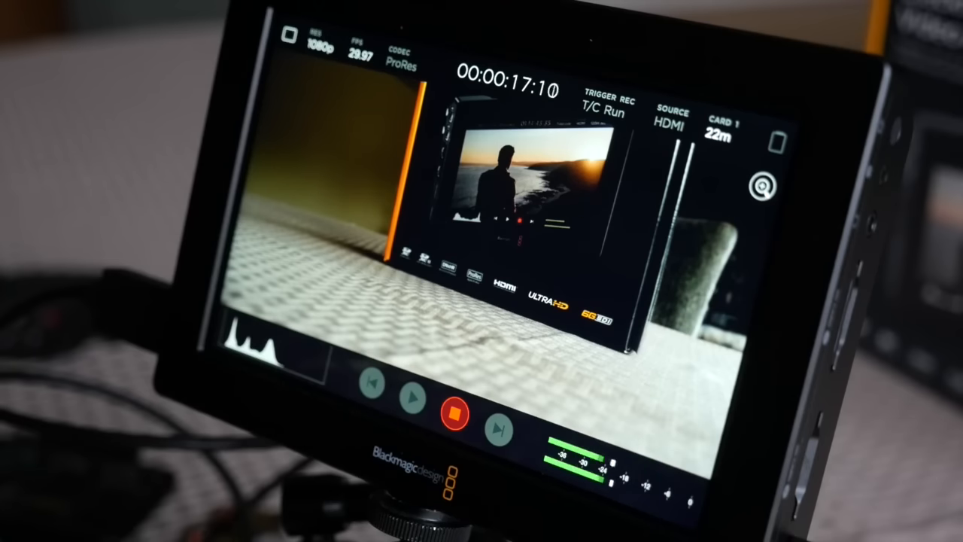
left_click(455, 414)
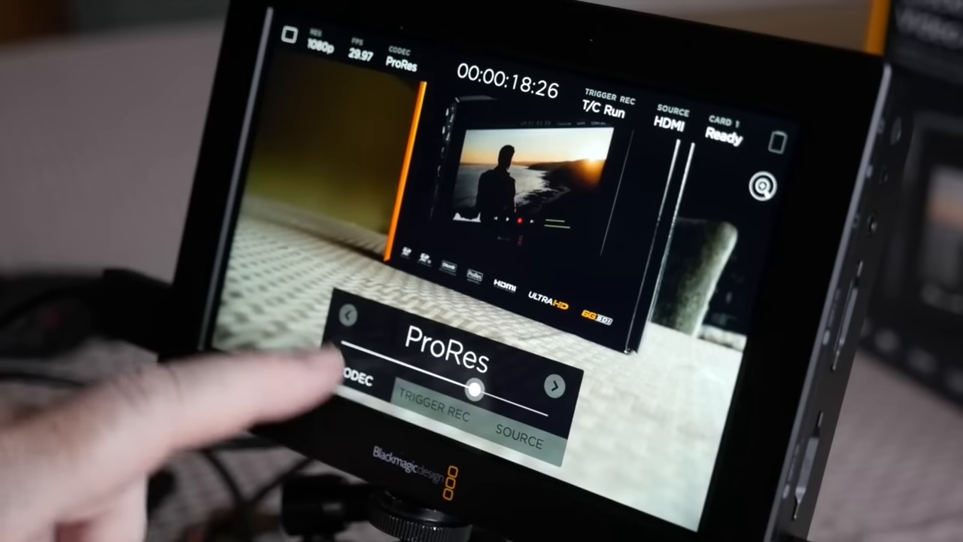
Step: Record and stop a ProRes LT clip, then start recording in ProRes Proxy
left_click_drag(477, 386, 406, 368)
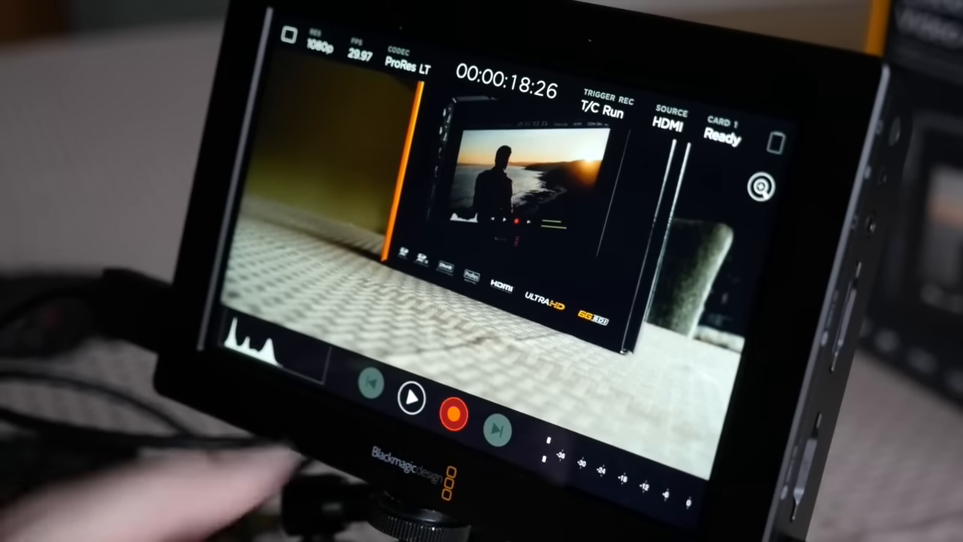
left_click(451, 399)
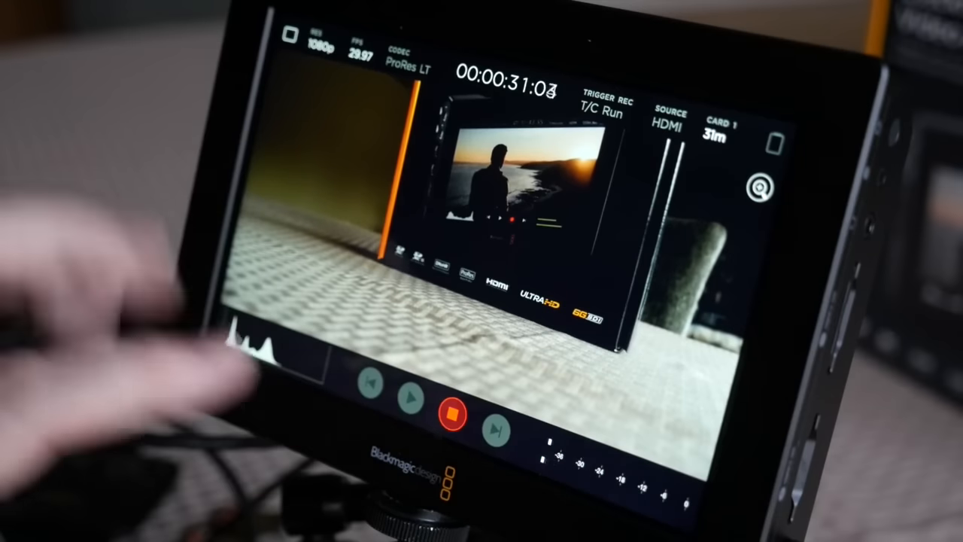
left_click(450, 414)
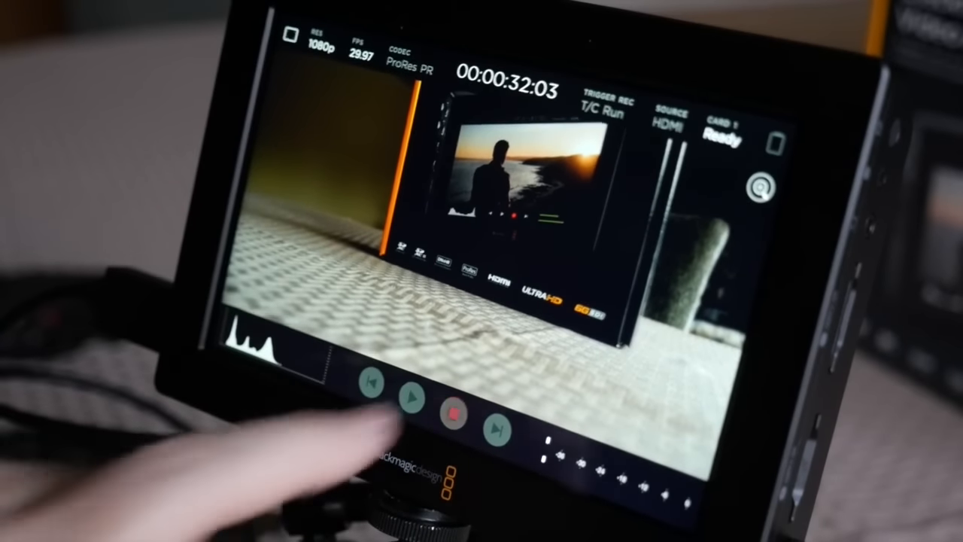
left_click(449, 414)
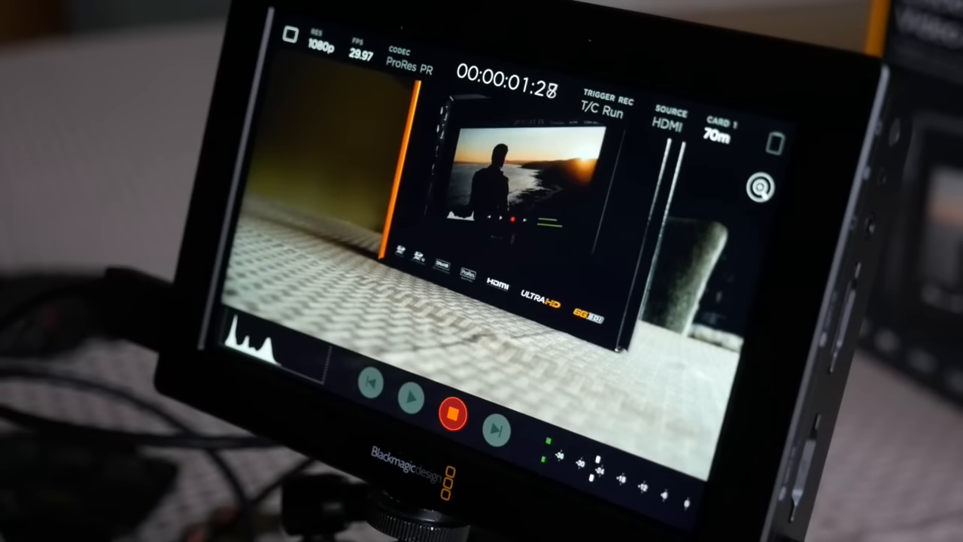